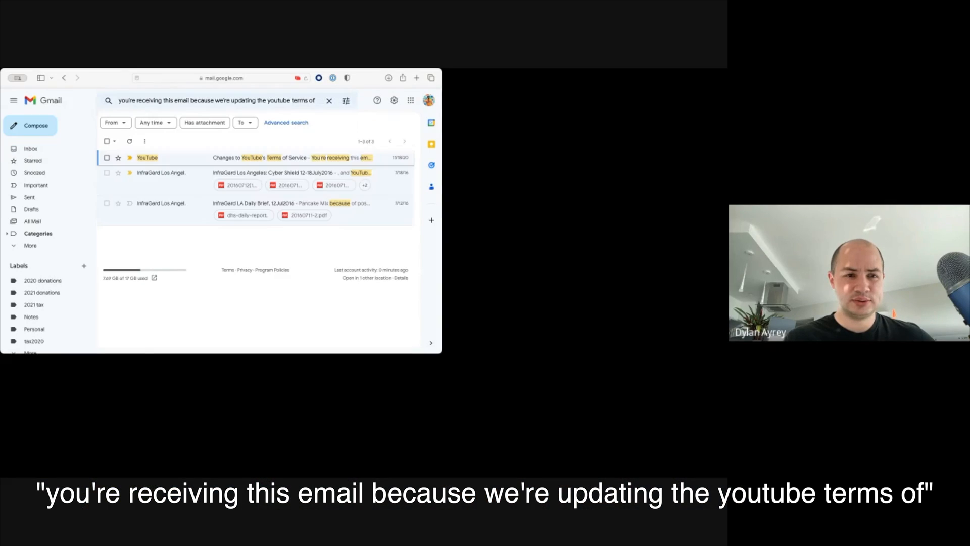
pyautogui.moveTo(247, 172)
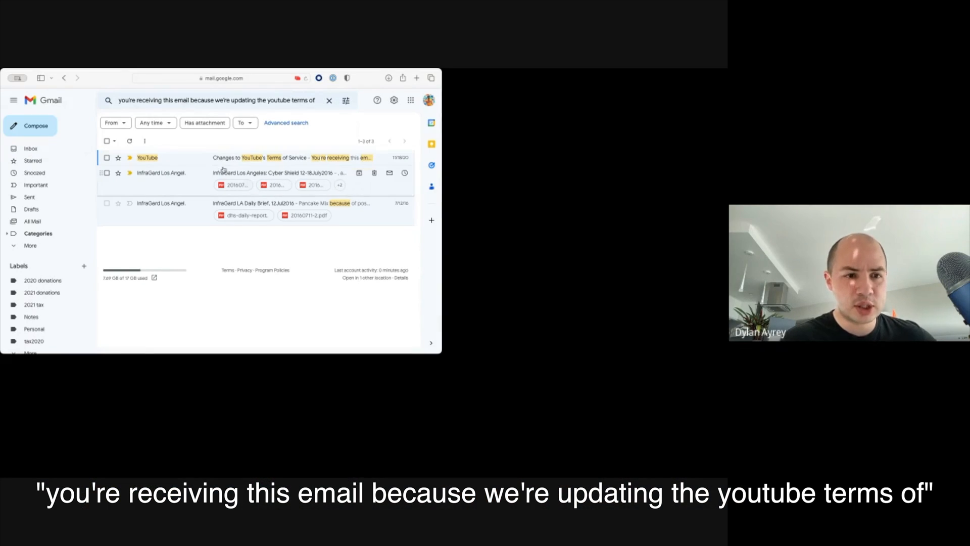